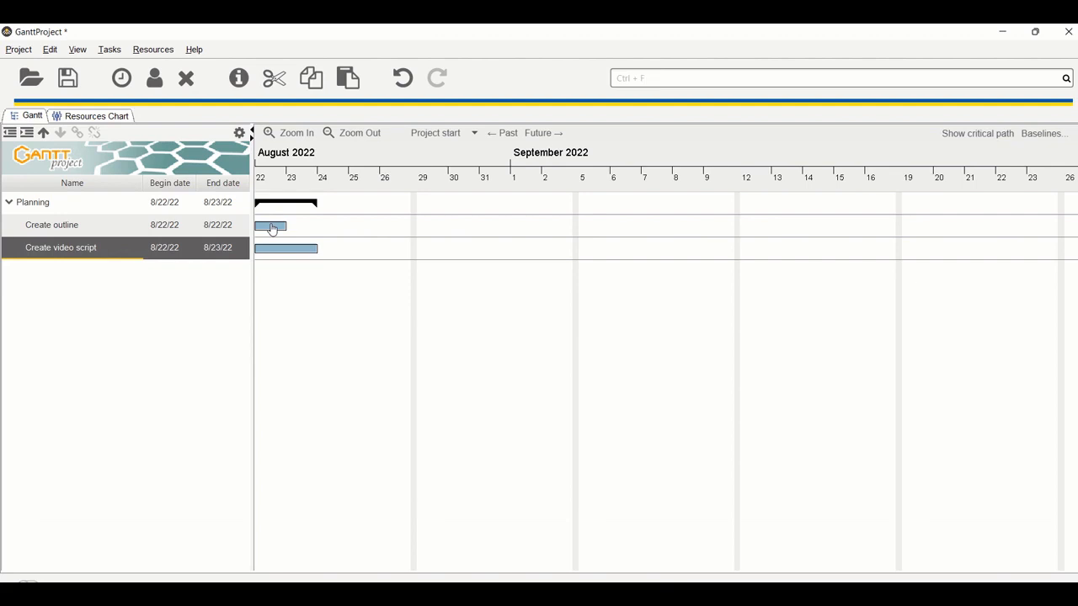
# Step: Link Create video script after Create outline so it runs 8/23–8/24
pyautogui.click(51, 225)
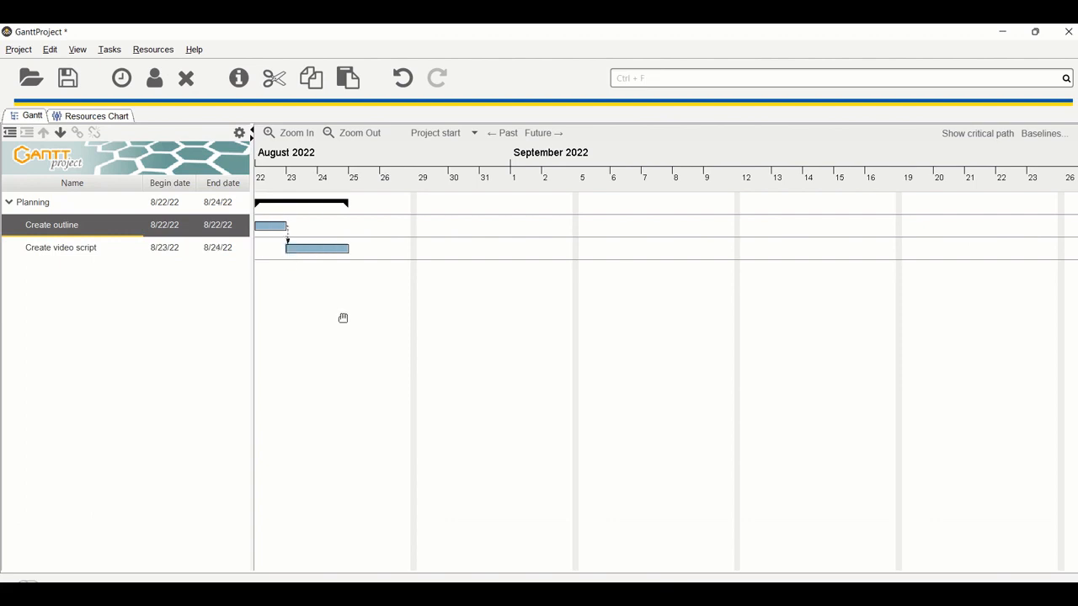
pyautogui.moveTo(247, 229)
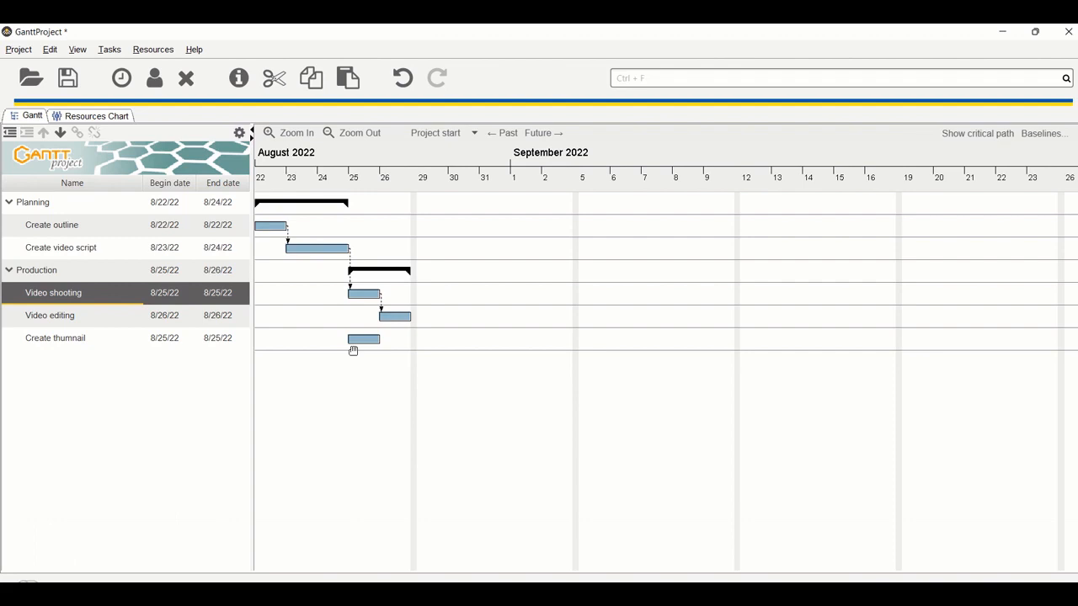
pyautogui.moveTo(363, 360)
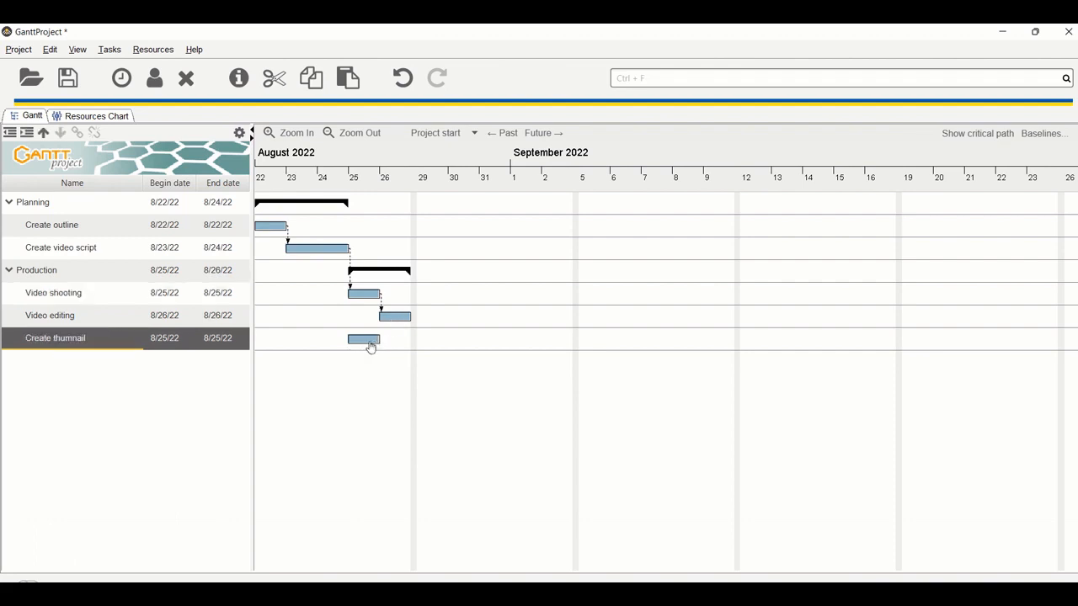
# Step: Move Create thumbnail and link it after Video editing so it lands on 8/29
pyautogui.moveTo(371, 340); pyautogui.dragTo(391, 340)
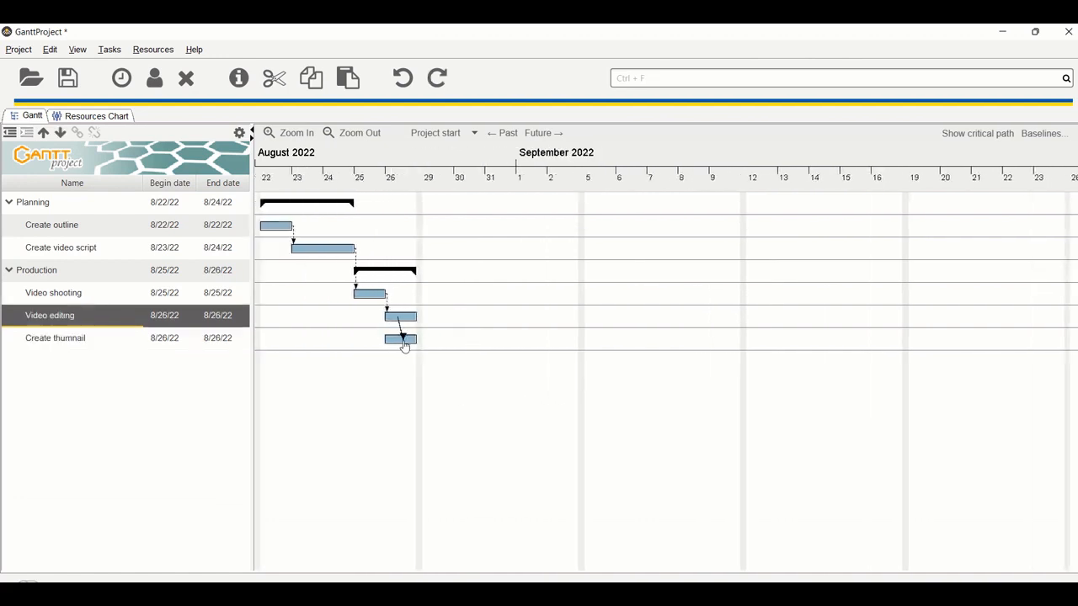
pyautogui.moveTo(396, 340); pyautogui.dragTo(434, 340)
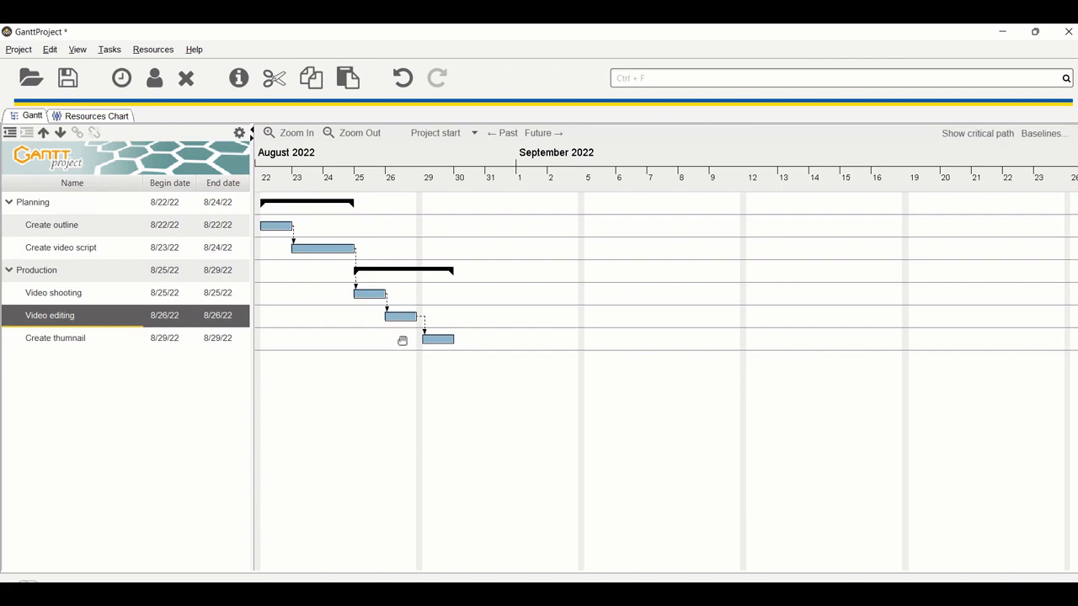
pyautogui.moveTo(414, 338)
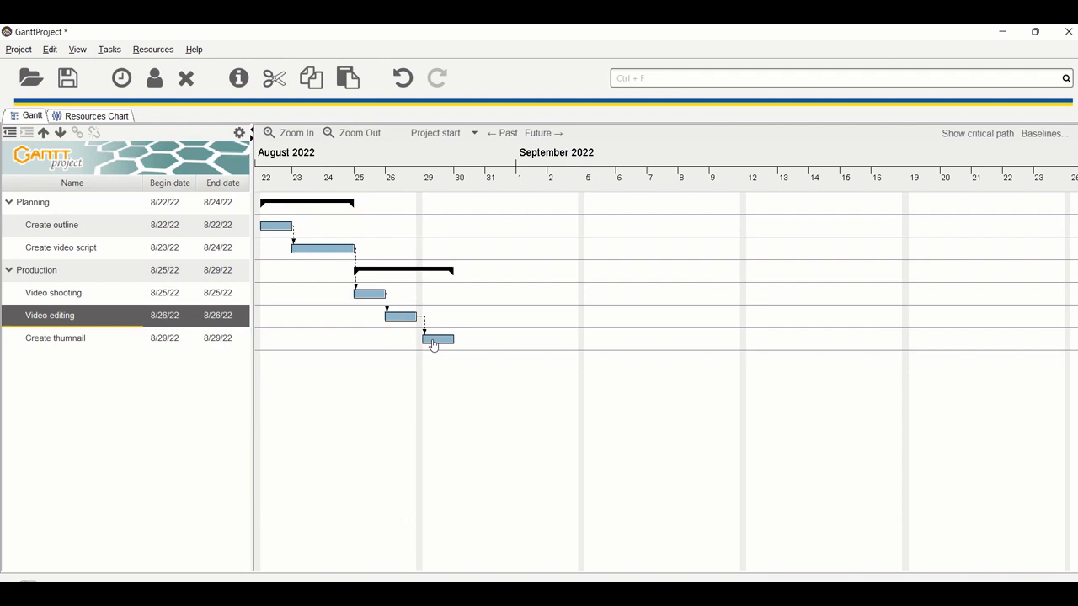
# Step: Bring up the Task Properties dialog for Create thumbnail
pyautogui.rightClick(438, 340)
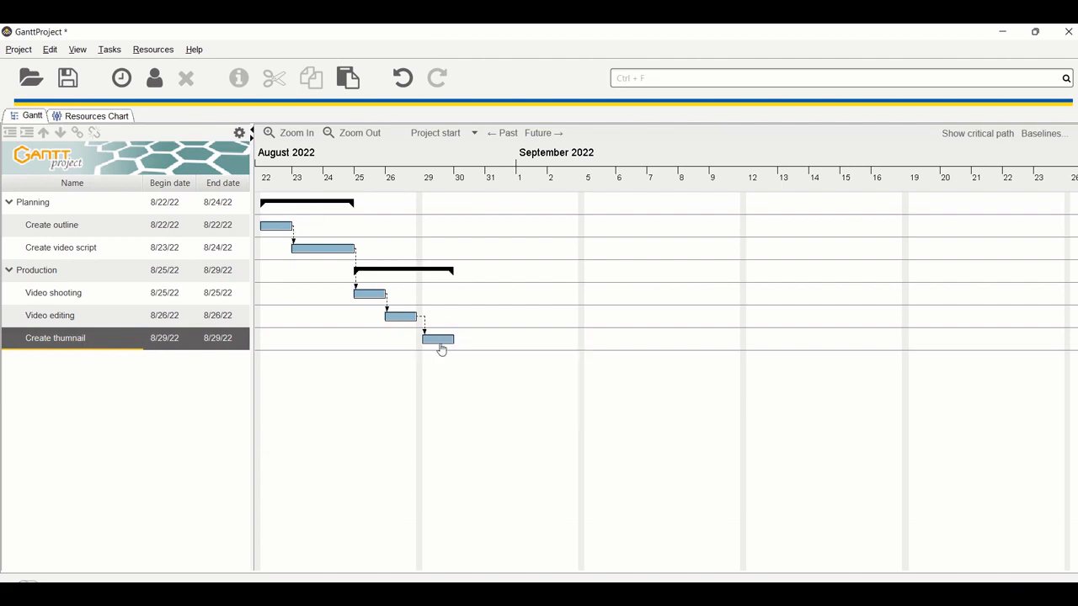
pyautogui.doubleClick(437, 339)
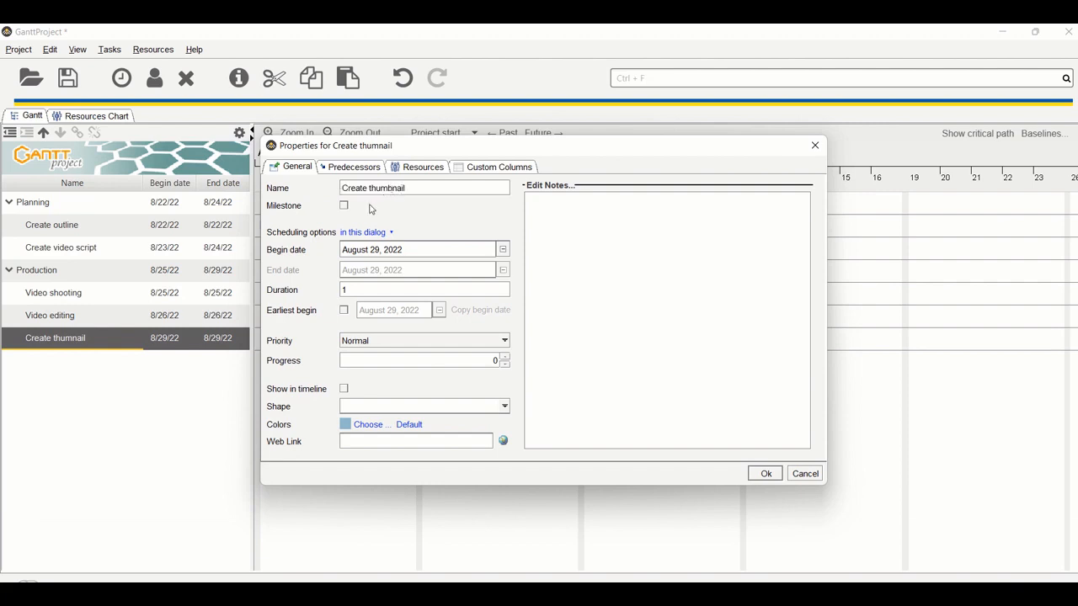
# Step: Set the Video editing predecessor link type to Start-Start and confirm
pyautogui.click(353, 166)
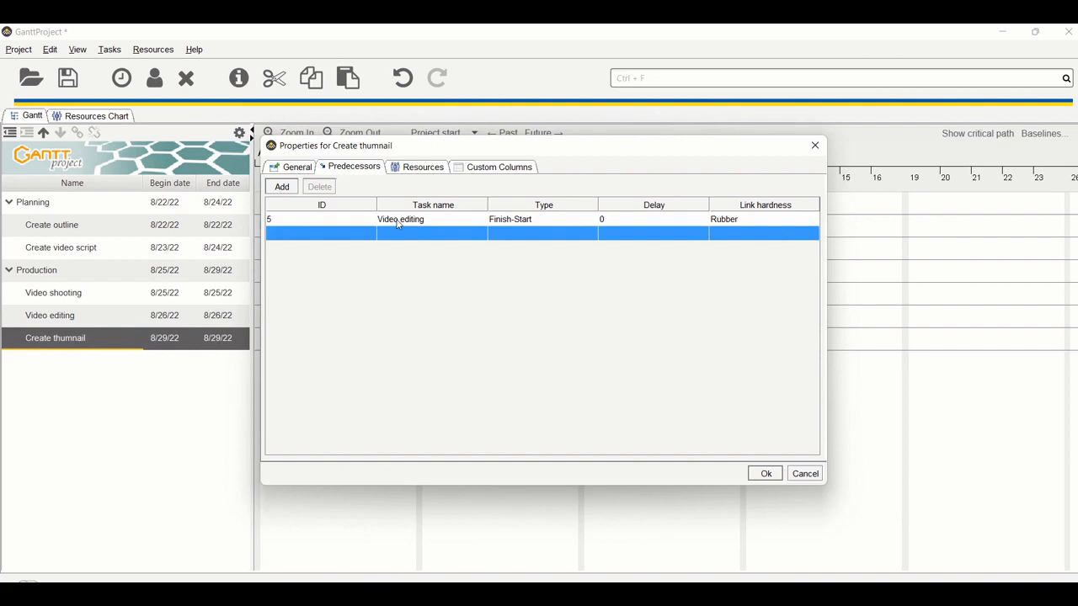
pyautogui.moveTo(519, 225)
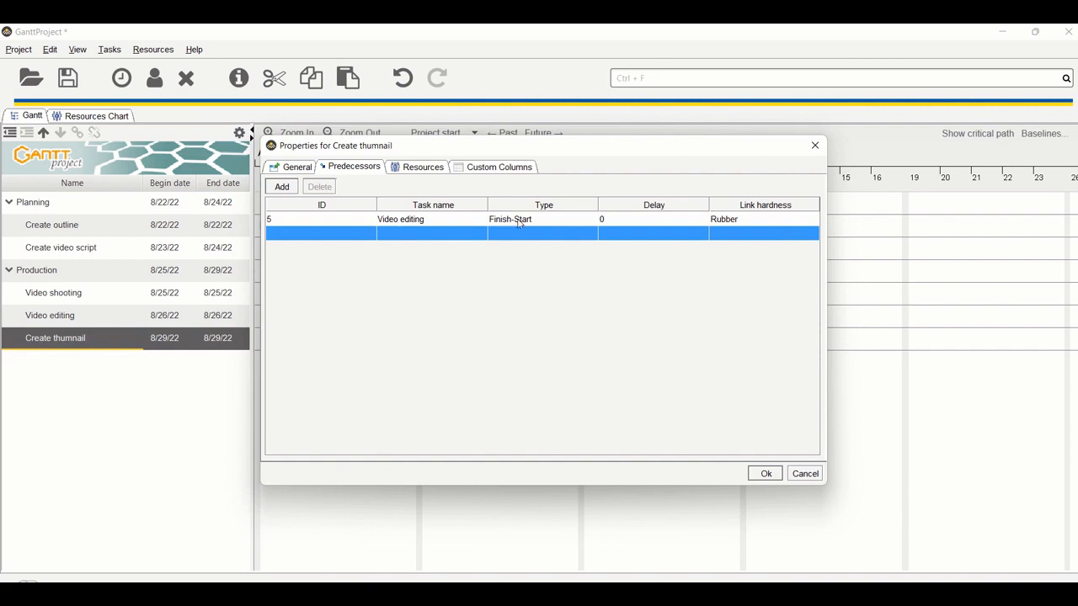
pyautogui.moveTo(538, 223)
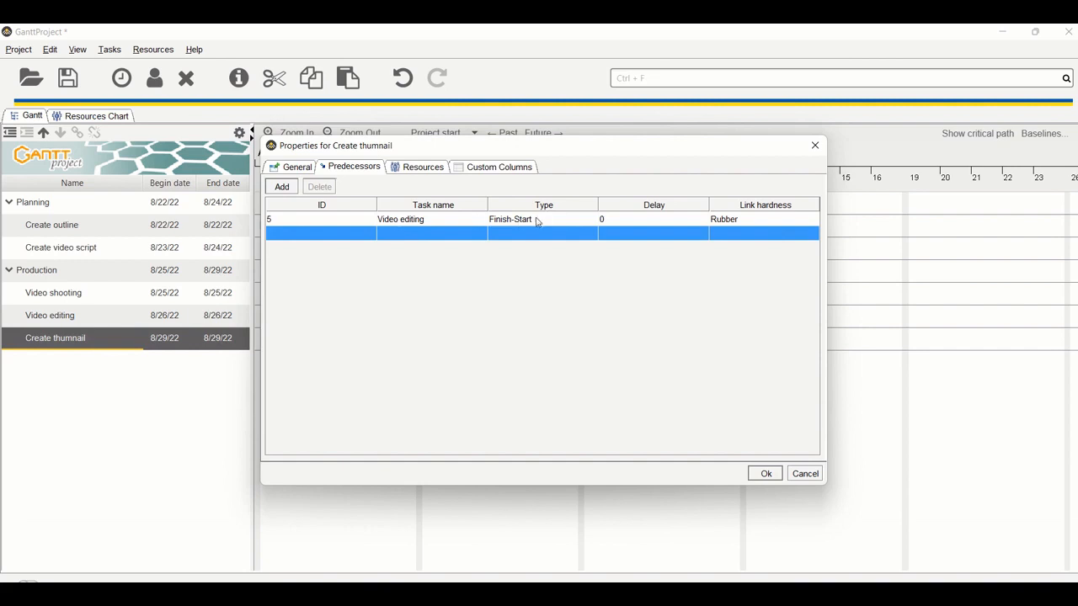
pyautogui.click(591, 219)
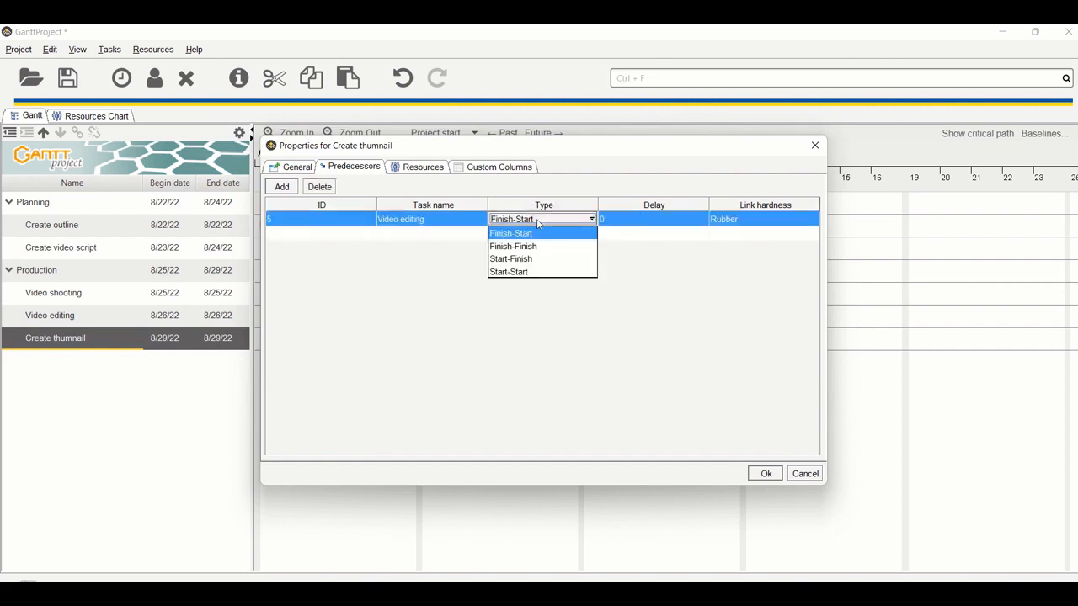
pyautogui.moveTo(584, 243)
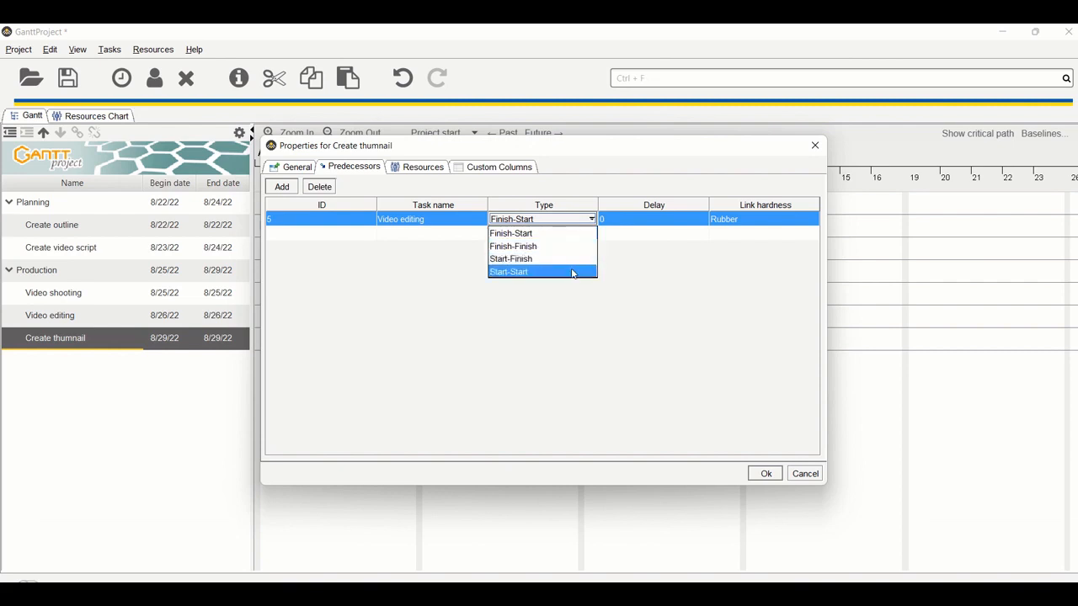
pyautogui.click(765, 473)
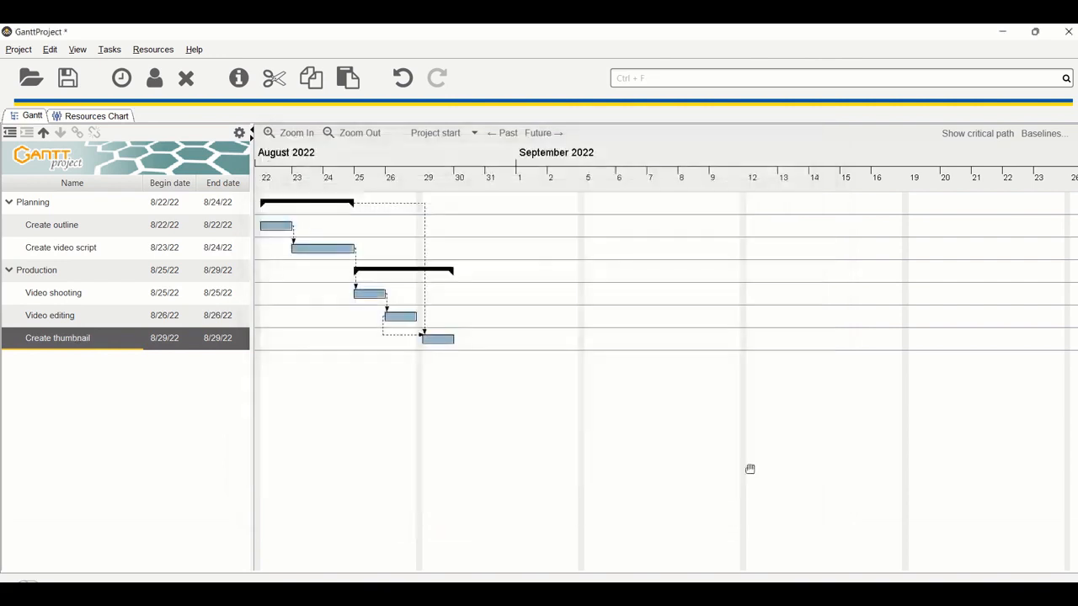
pyautogui.moveTo(402, 347)
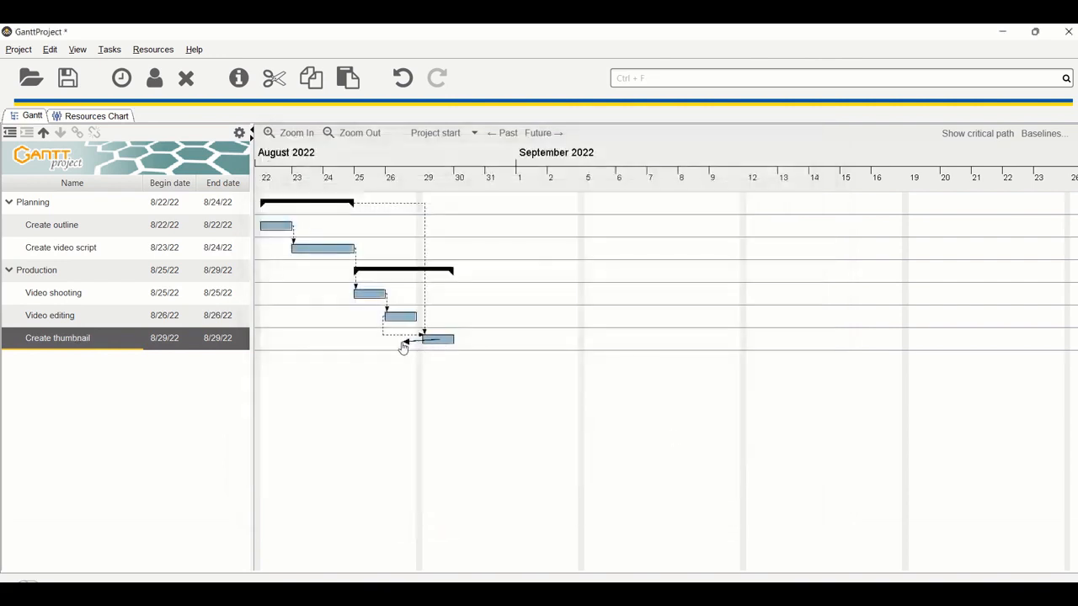